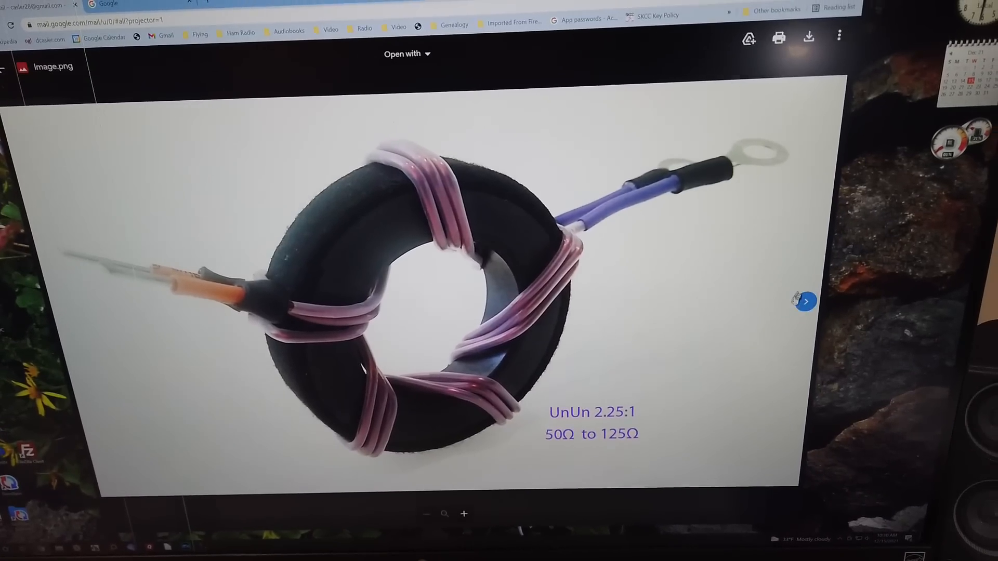
Advance the image viewer from the toroid photo to the 50 Ω to 125 Ω schematic.
{"action": "left_click", "coordinate": [804, 301]}
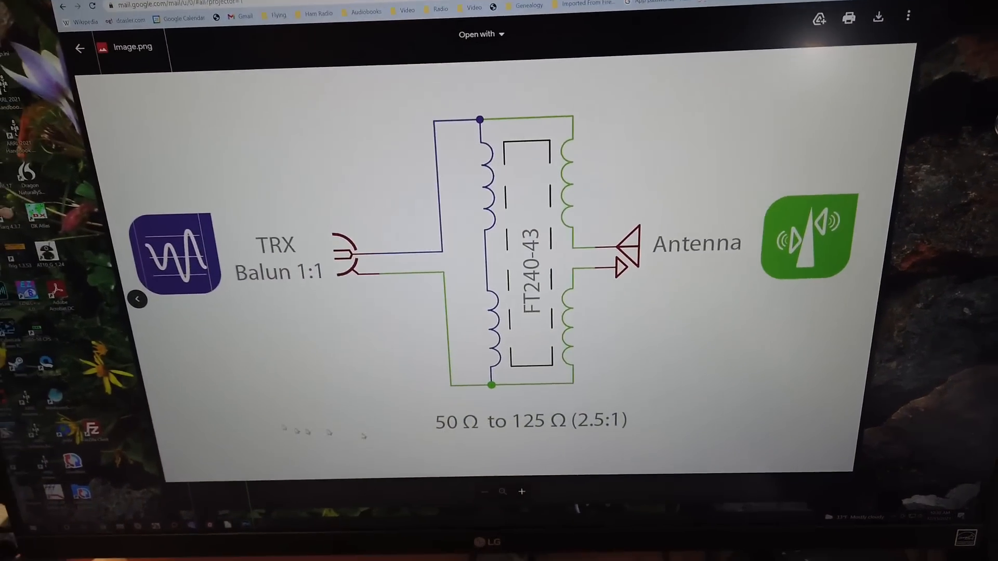